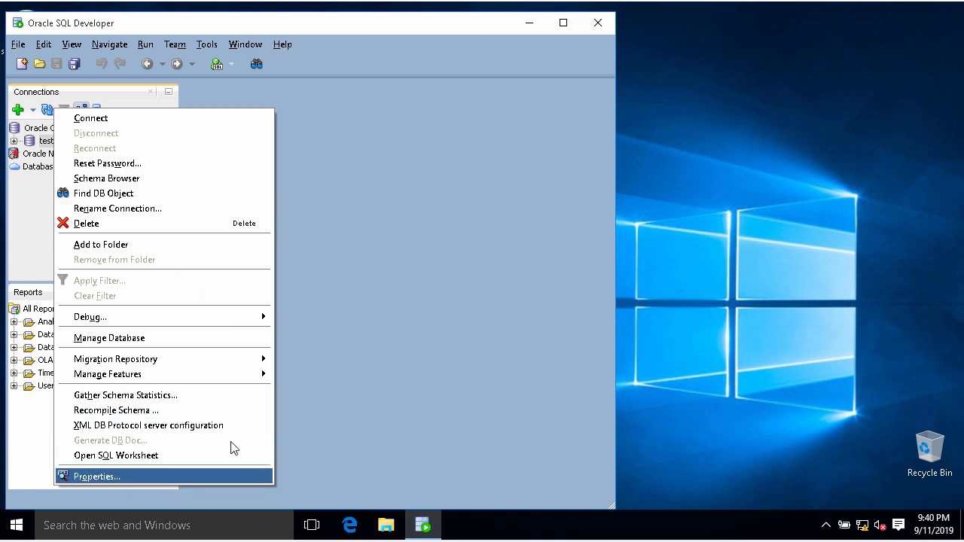
- Test the test1 connection from its Properties dialog, which fails with ORA-12514
{"action": "left_click", "coordinate": [97, 477]}
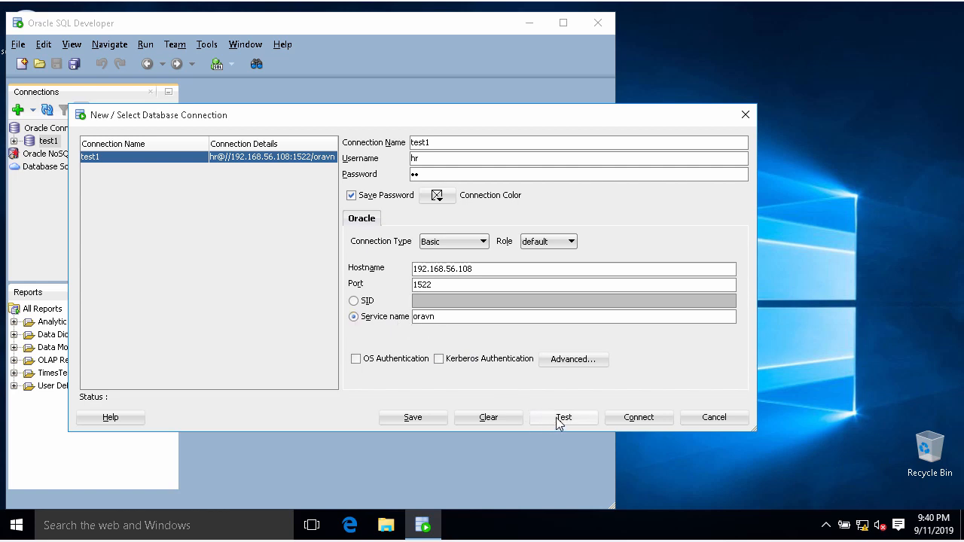
{"action": "left_click", "coordinate": [563, 417]}
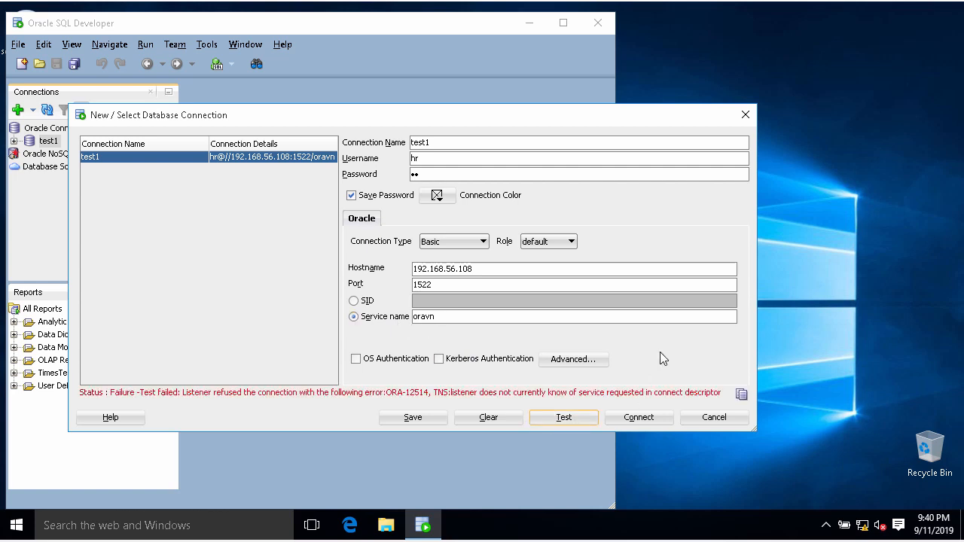
{"action": "mouse_move", "coordinate": [486, 407]}
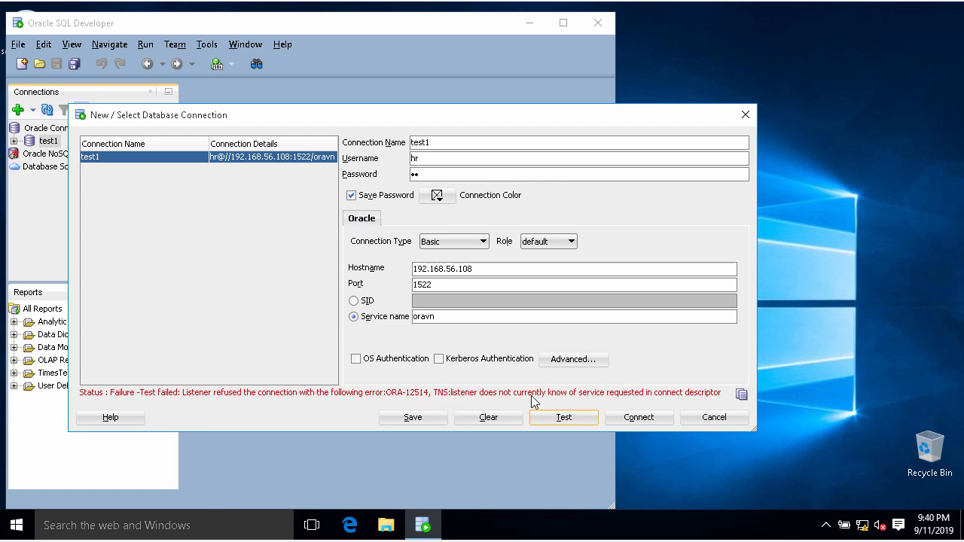
{"action": "mouse_move", "coordinate": [623, 403]}
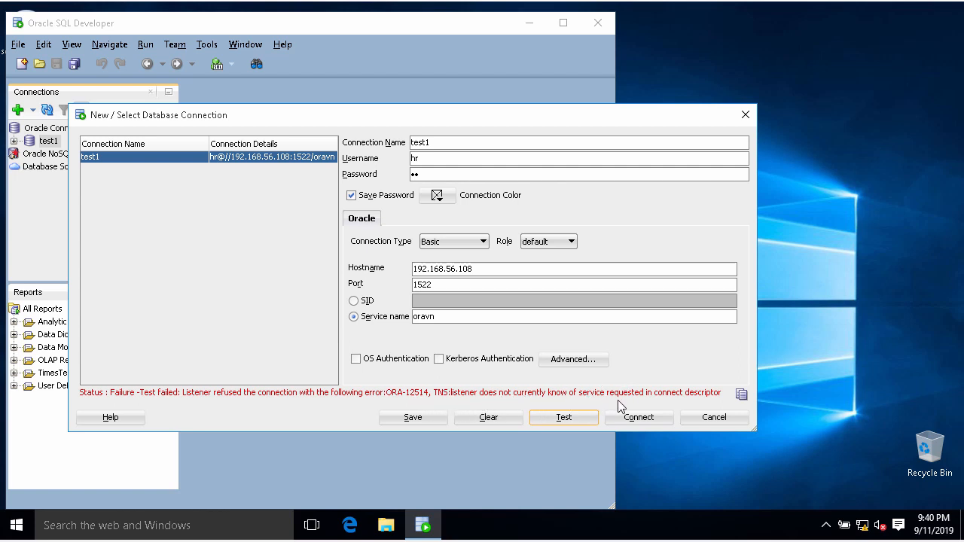
{"action": "mouse_move", "coordinate": [761, 429]}
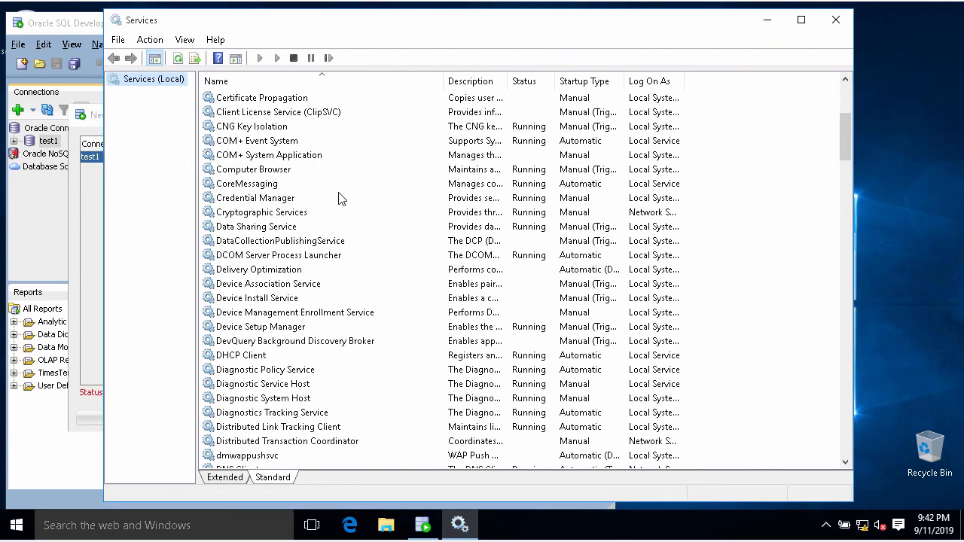
- Confirm OracleOraDB19Home1TNSListener and OracleServiceORAVN are running in Services
{"action": "scroll", "scroll_direction": "down", "scroll_amount": 3}
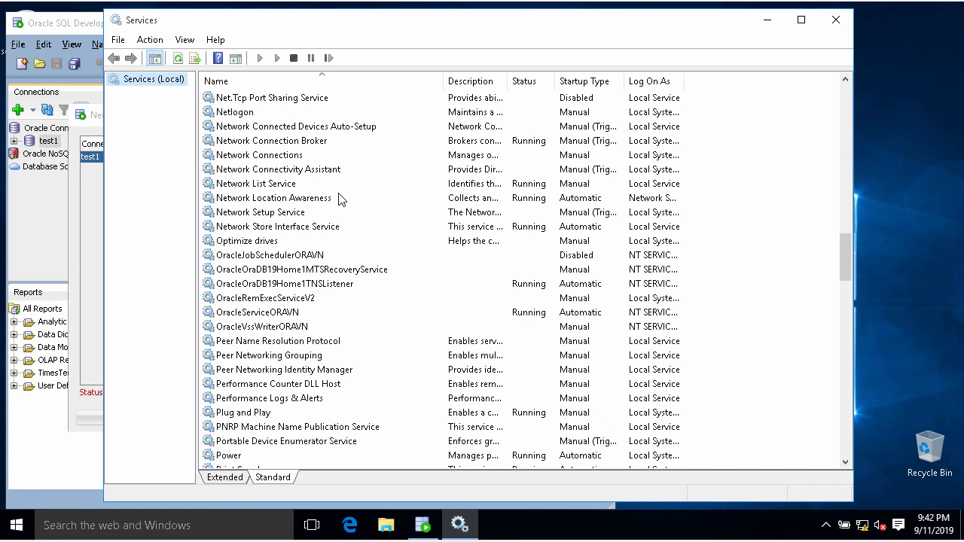
{"action": "mouse_move", "coordinate": [349, 209]}
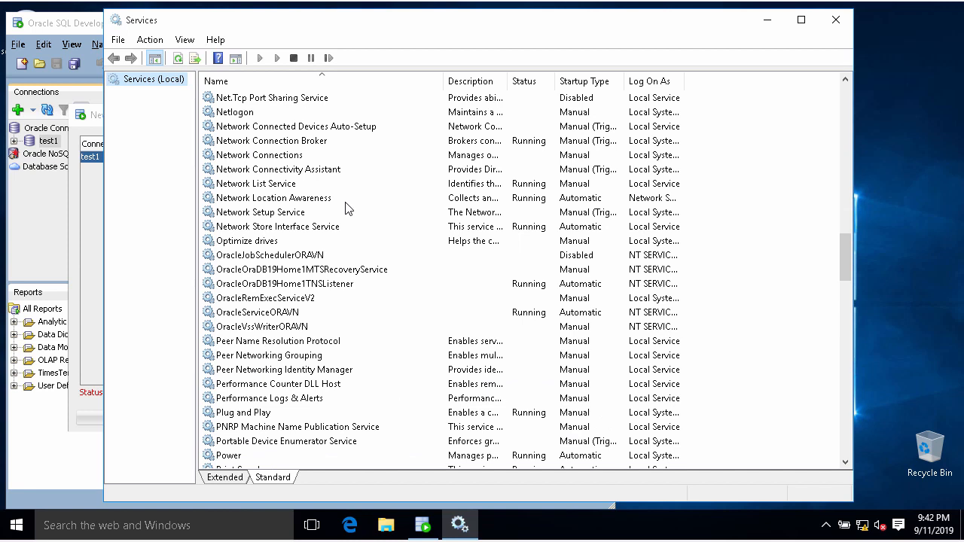
{"action": "left_click", "coordinate": [284, 283]}
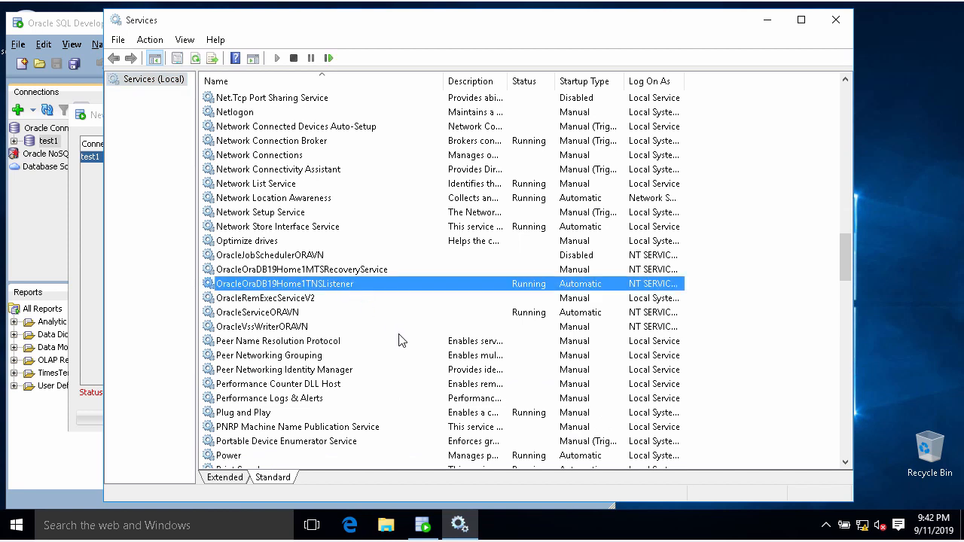
{"action": "mouse_move", "coordinate": [326, 328]}
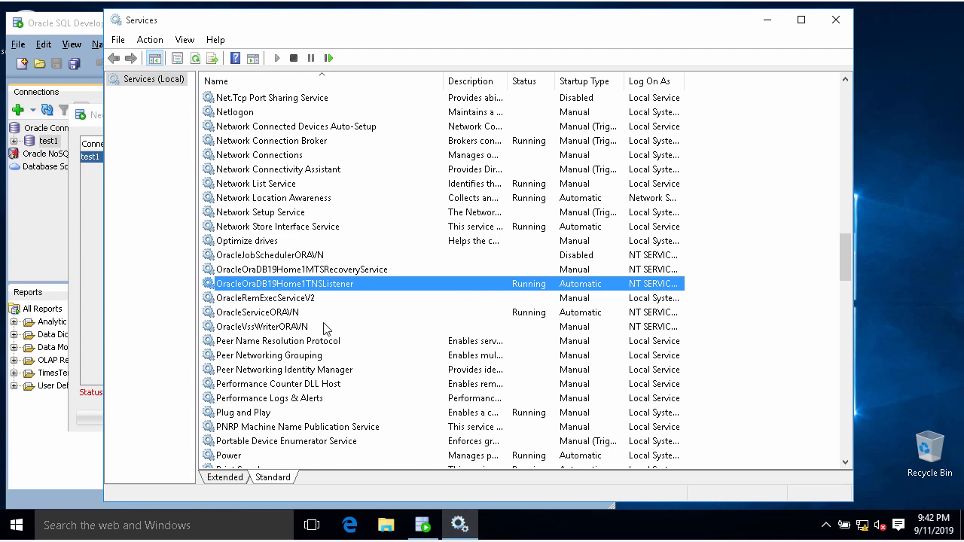
{"action": "left_click", "coordinate": [258, 312]}
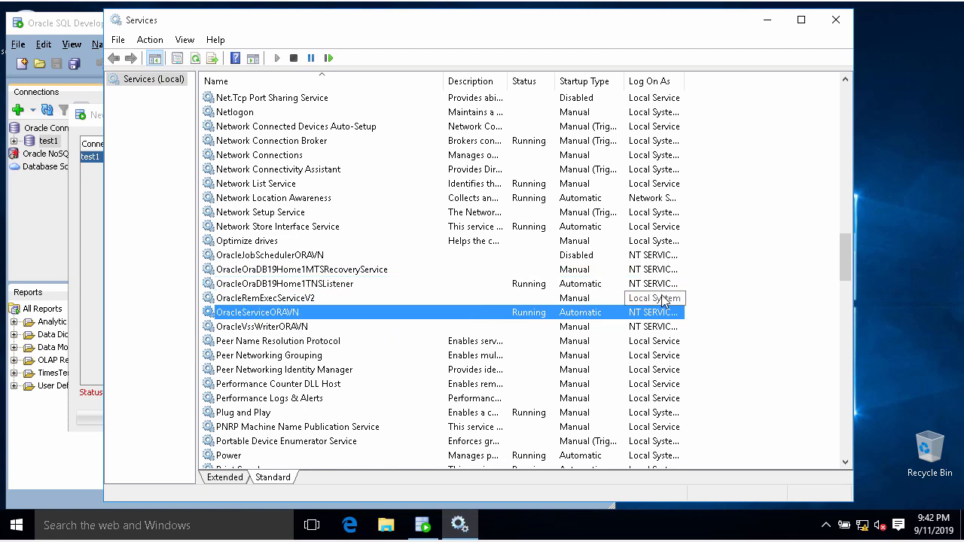
{"action": "mouse_move", "coordinate": [256, 317]}
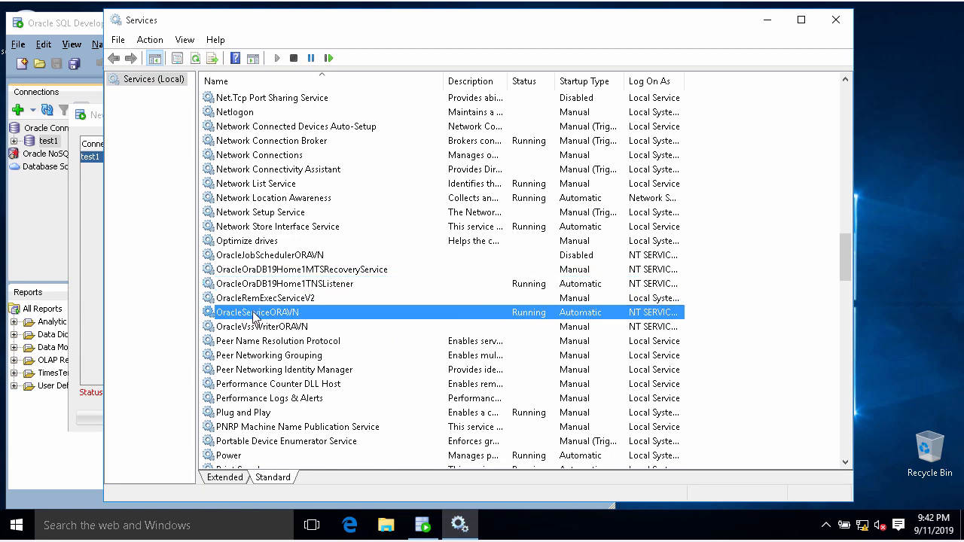
{"action": "mouse_move", "coordinate": [273, 323]}
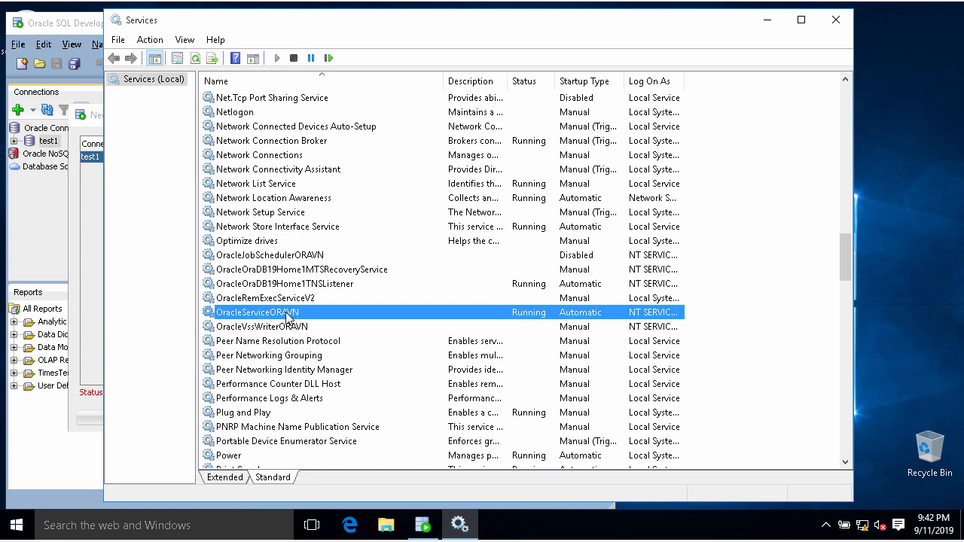
{"action": "mouse_move", "coordinate": [270, 320]}
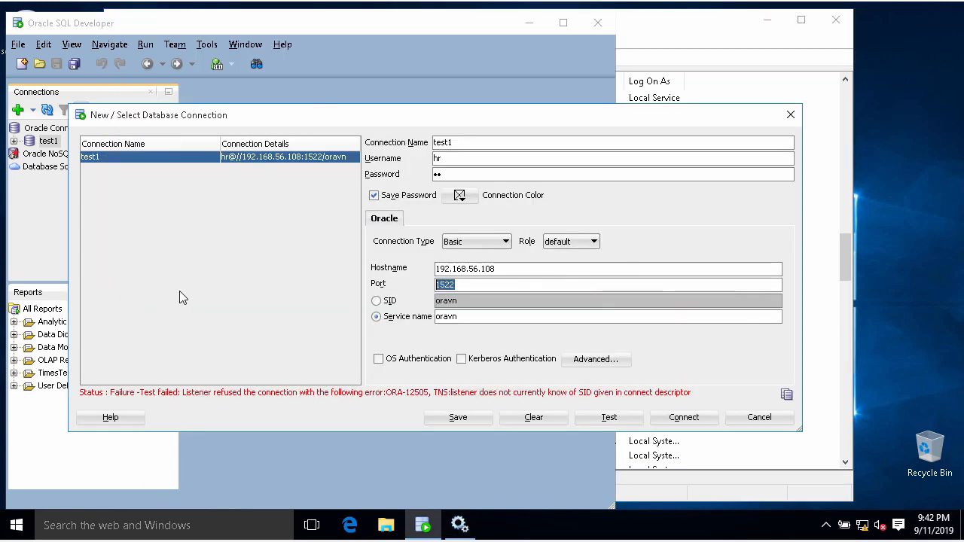
- Rerun the test1 connection test, now failing with ORA-12505, and search Start for cmd
{"action": "left_click", "coordinate": [608, 316]}
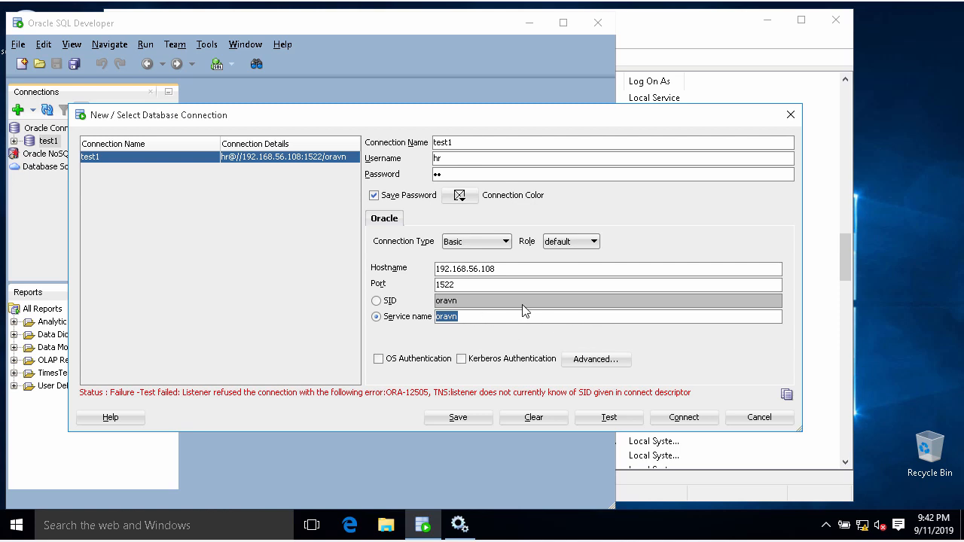
{"action": "mouse_move", "coordinate": [522, 219]}
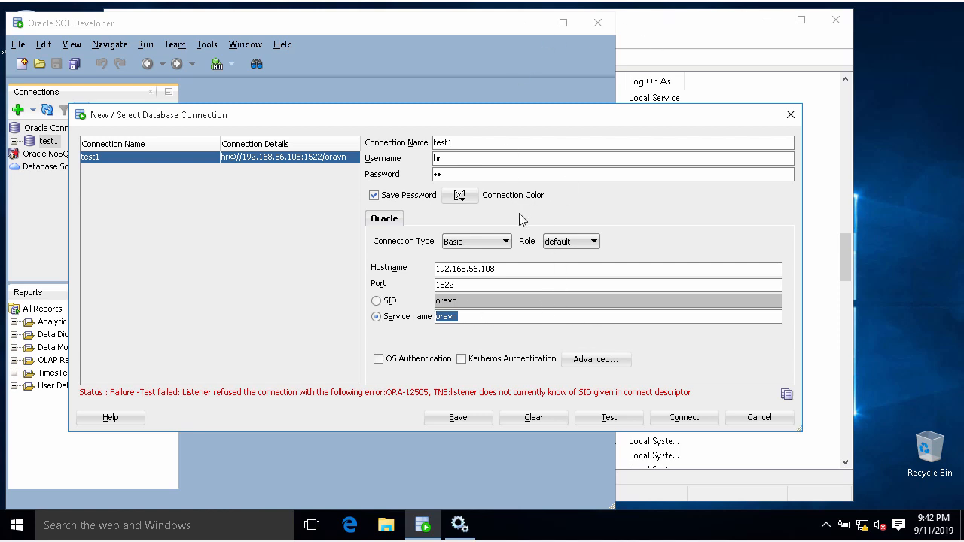
{"action": "mouse_move", "coordinate": [455, 262]}
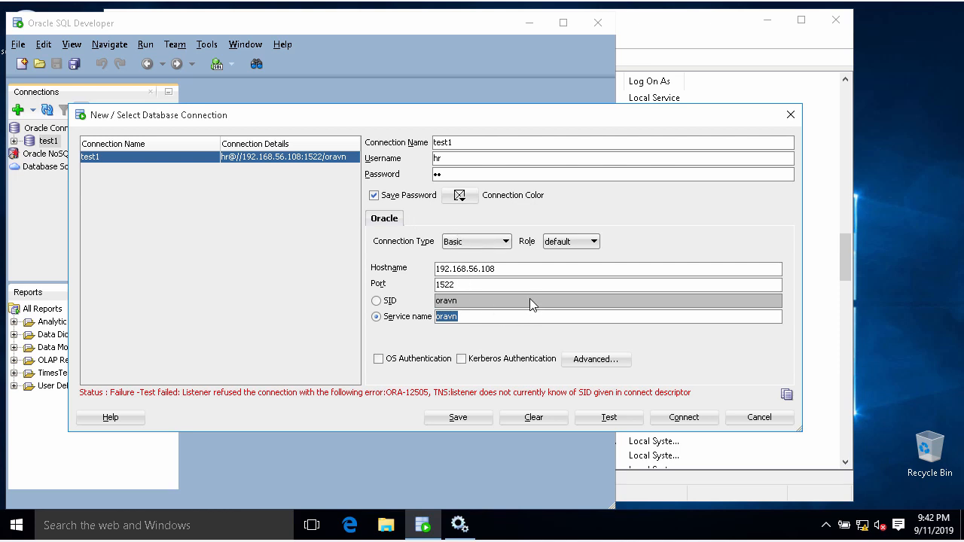
{"action": "mouse_move", "coordinate": [656, 43]}
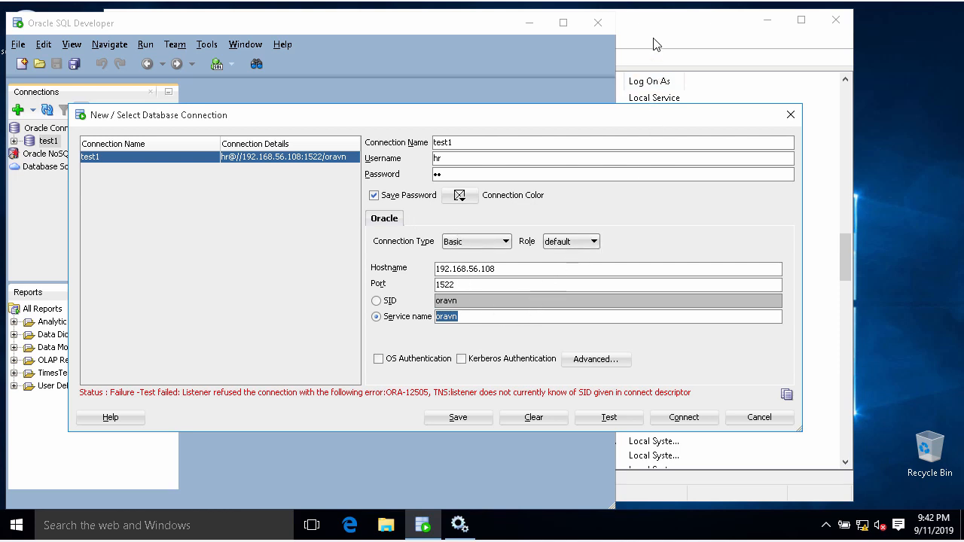
{"action": "mouse_move", "coordinate": [666, 50]}
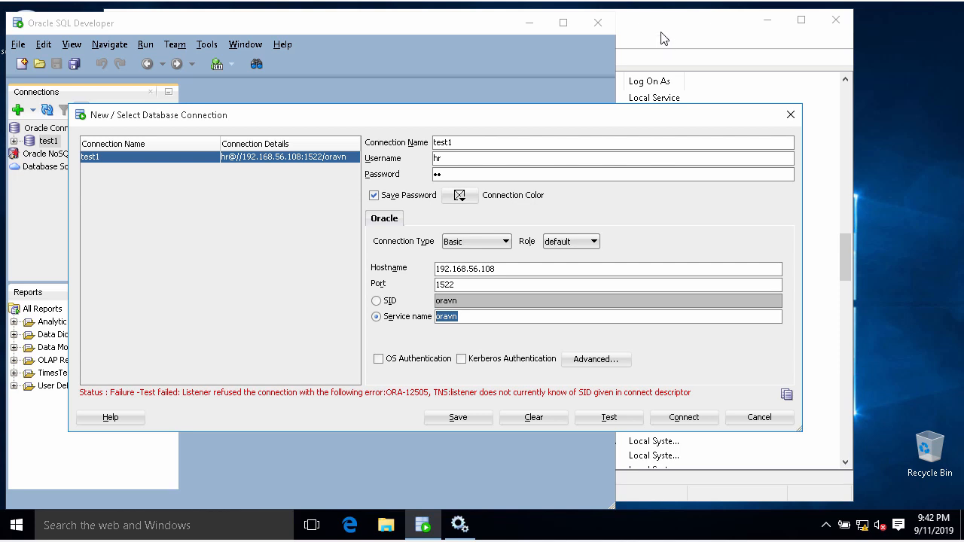
{"action": "type", "text": "cmd"}
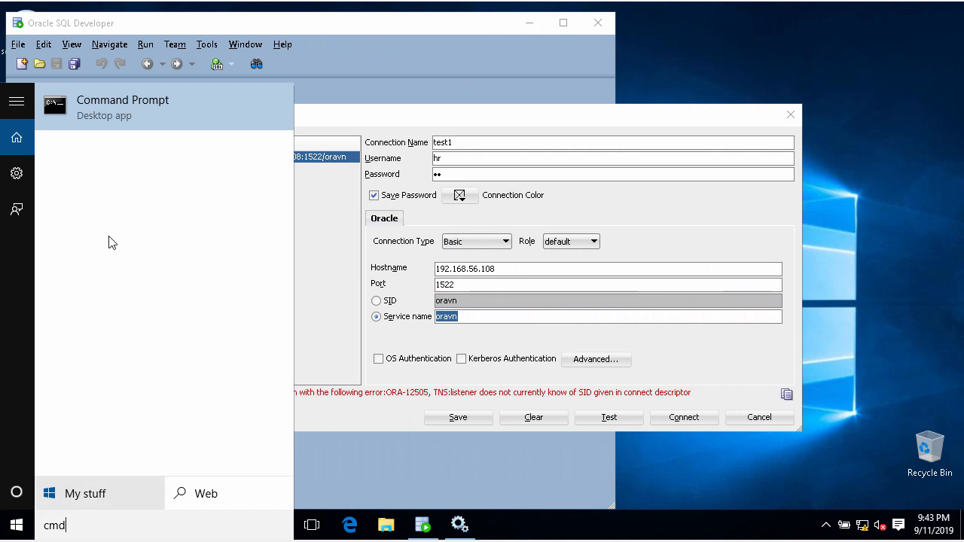
- Launch Command Prompt as administrator and approve the User Account Control prompt
{"action": "right_click", "coordinate": [122, 105]}
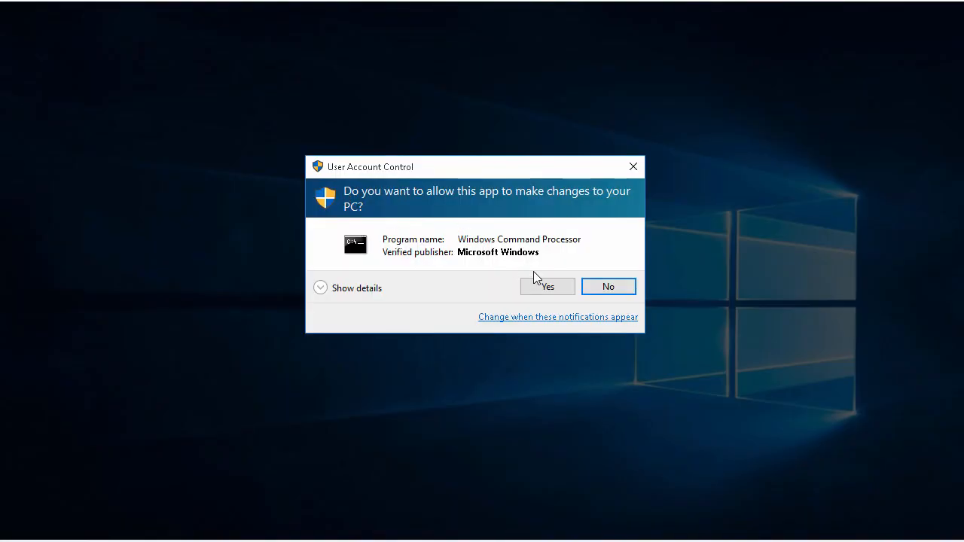
{"action": "left_click", "coordinate": [548, 287]}
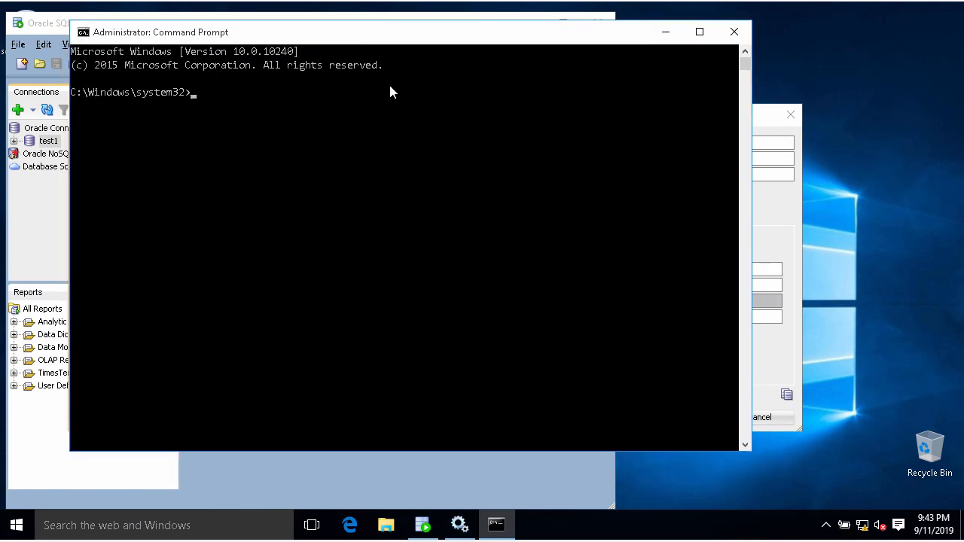
{"action": "mouse_move", "coordinate": [506, 291]}
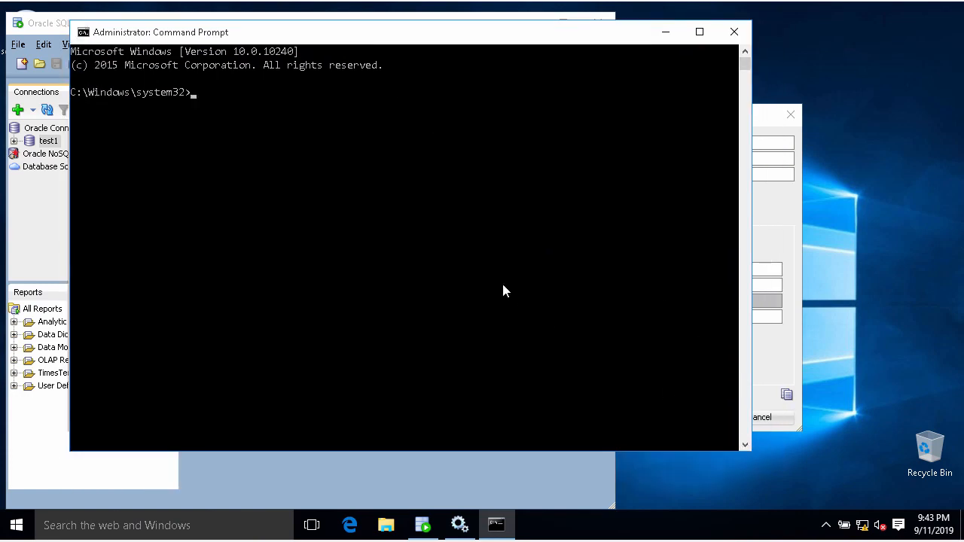
- Switch to D: and run lsnrctl status, showing port 1522 serving only orcl
{"action": "type", "text": "d"}
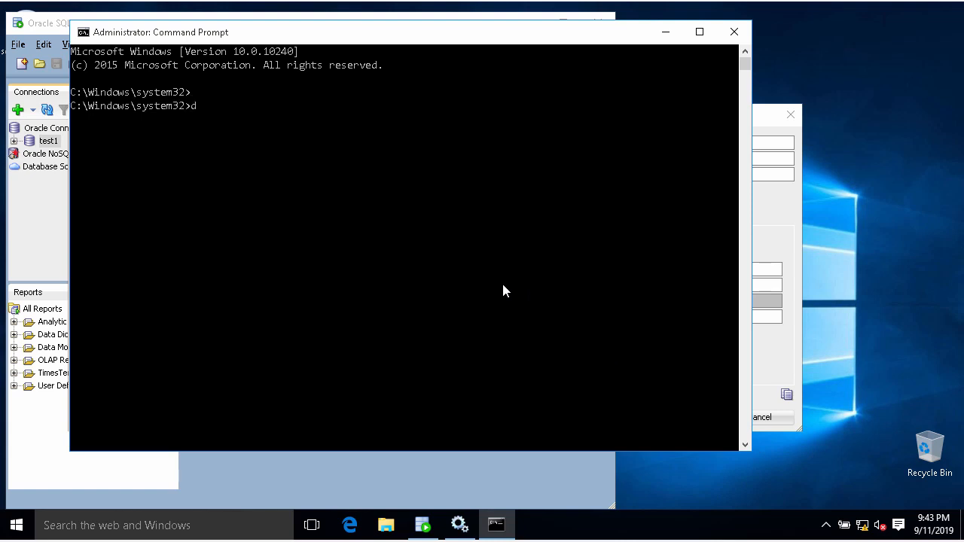
{"action": "key", "text": "enter"}
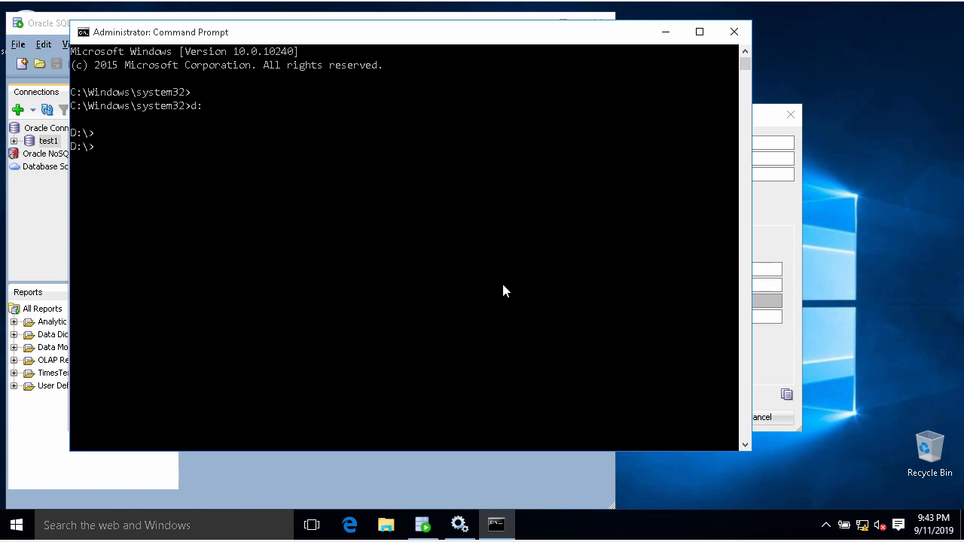
{"action": "type", "text": "l"}
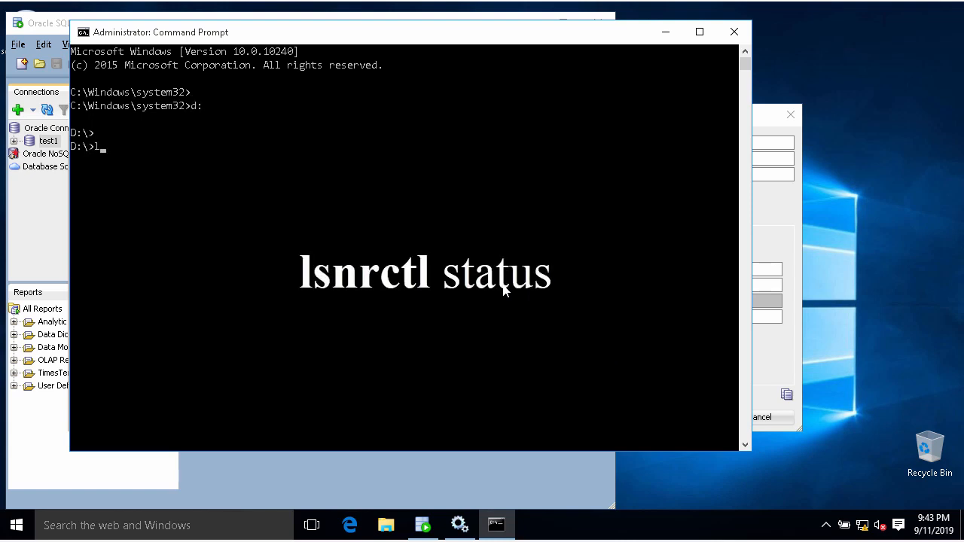
{"action": "type", "text": "sn"}
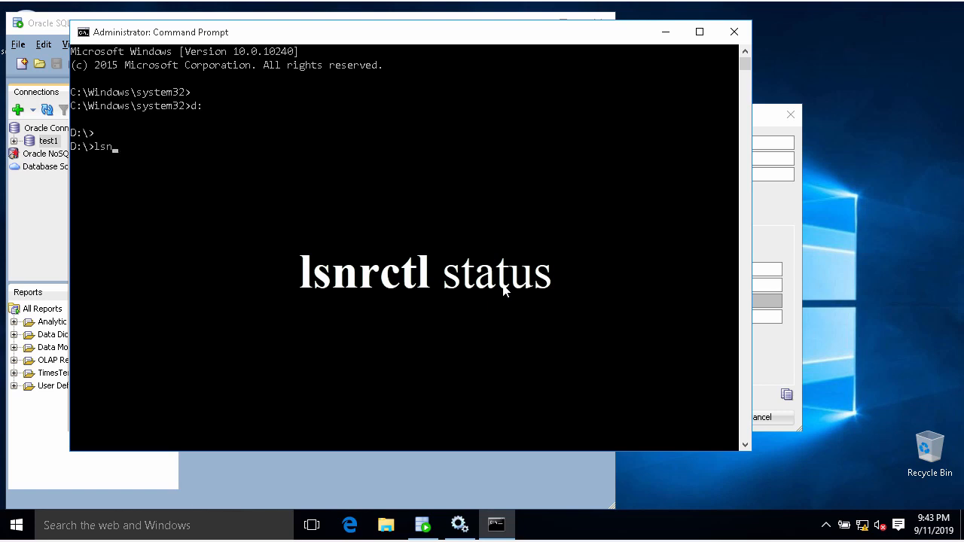
{"action": "type", "text": "rctl"}
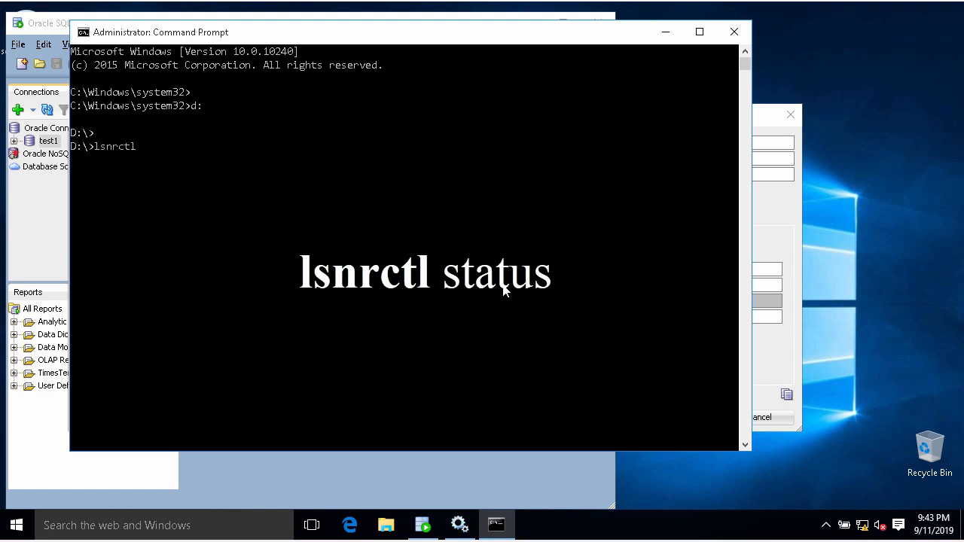
{"action": "type", "text": "status"}
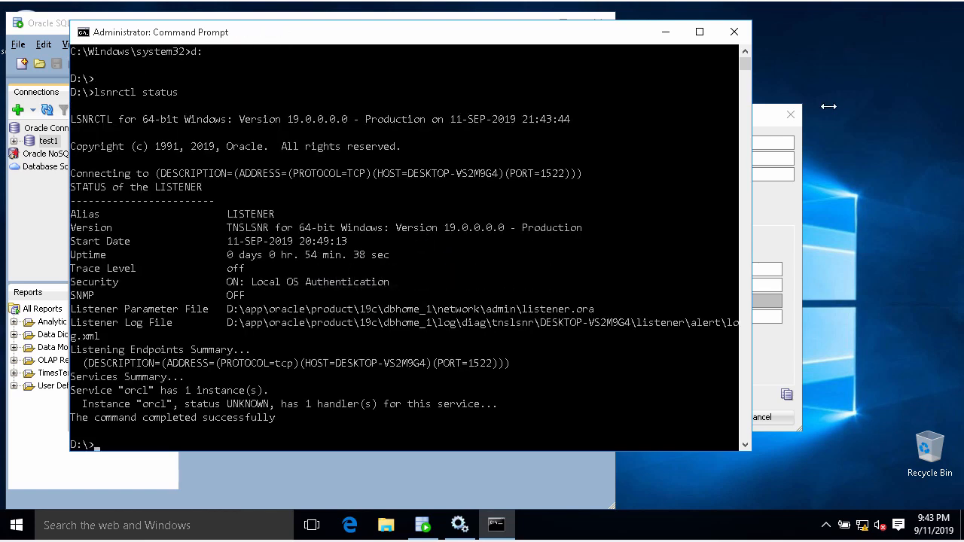
{"action": "mouse_move", "coordinate": [512, 352]}
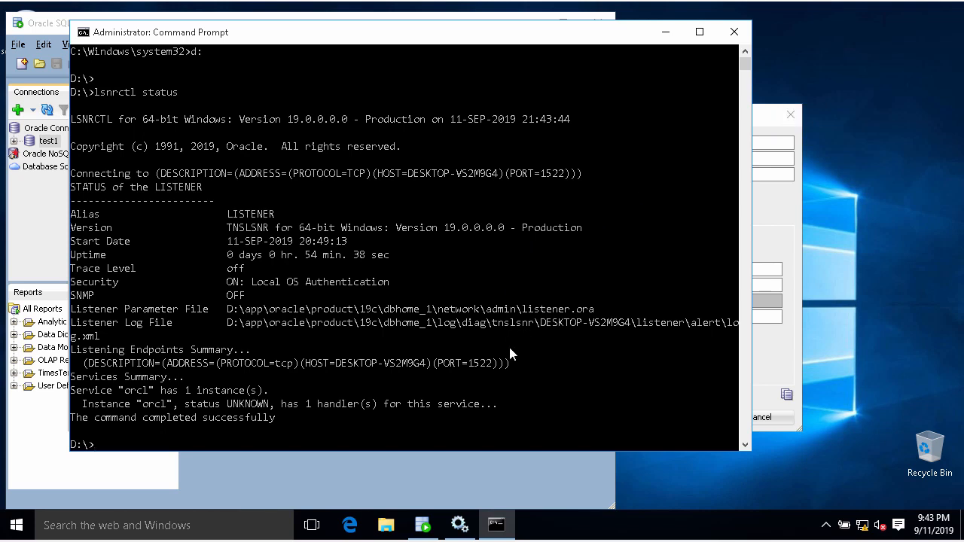
{"action": "double_click", "coordinate": [356, 363]}
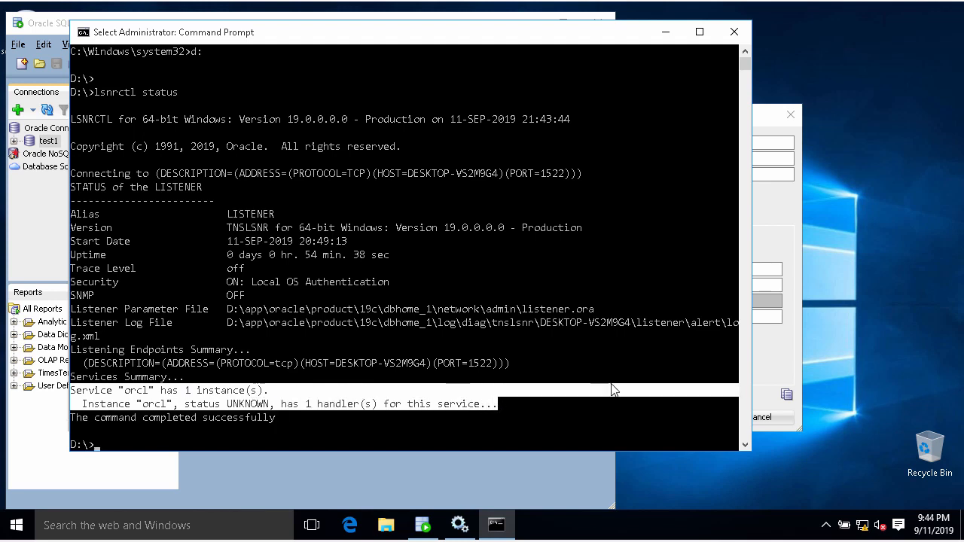
{"action": "mouse_move", "coordinate": [328, 382]}
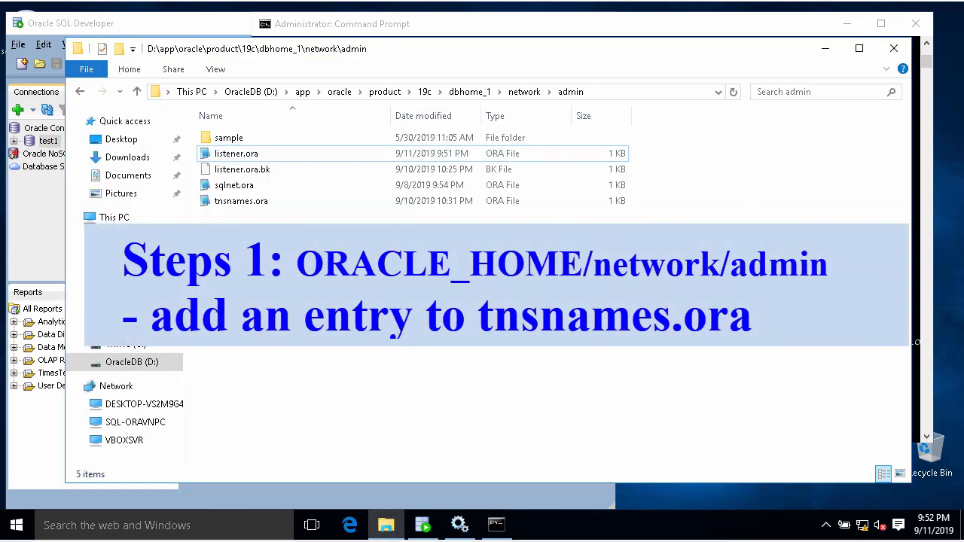
{"action": "mouse_move", "coordinate": [241, 200]}
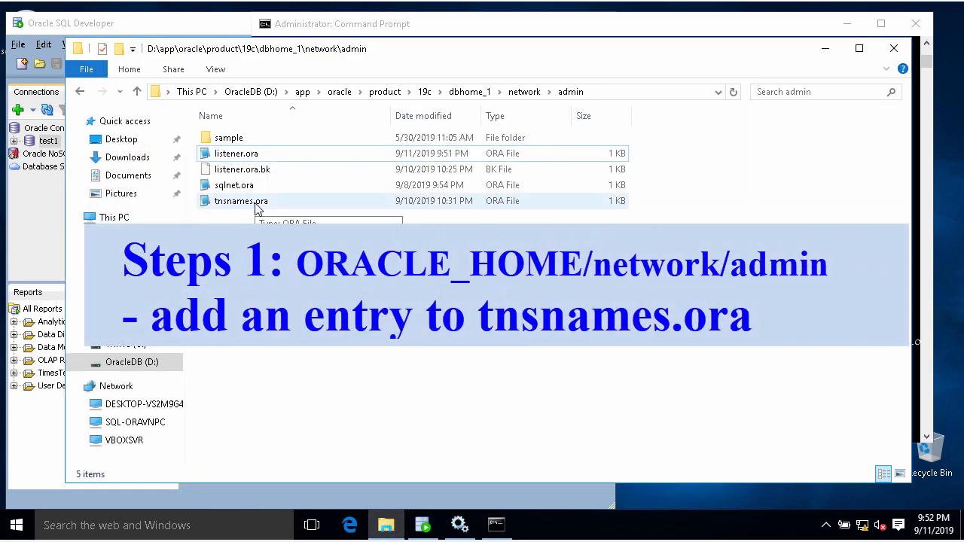
- Open tnsnames.ora in Notepad2 and inspect LISTENER_ORAVN (DESKTOP-VS2M9G4, port 1522)
{"action": "double_click", "coordinate": [240, 200]}
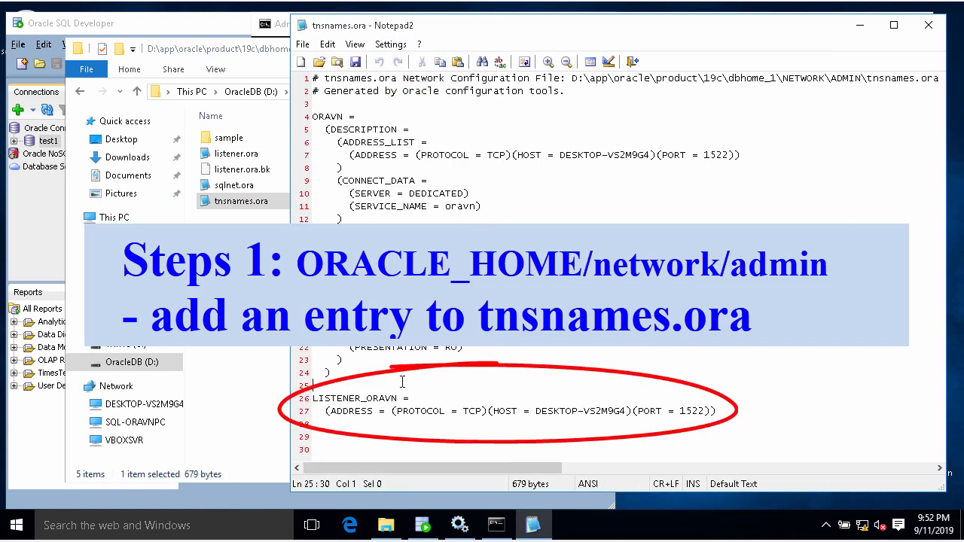
{"action": "double_click", "coordinate": [347, 399]}
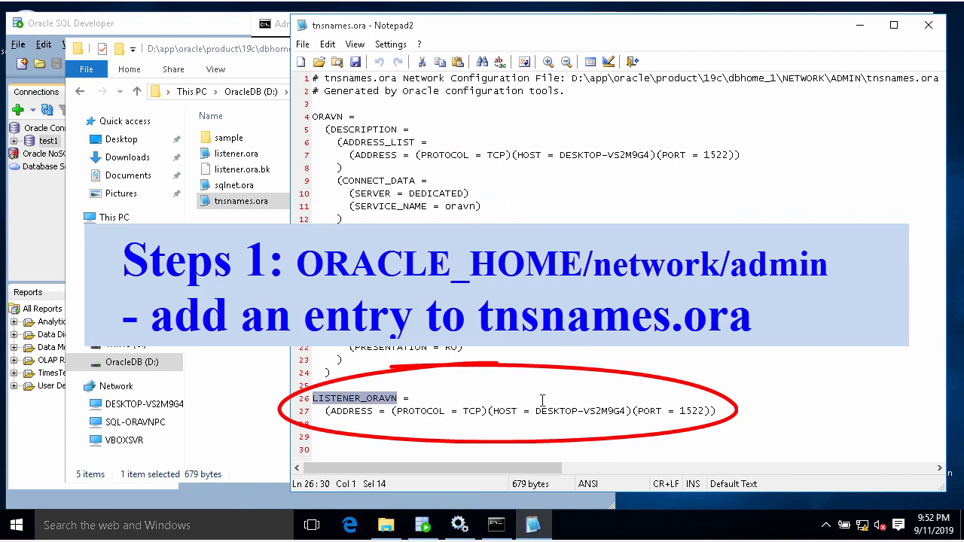
{"action": "mouse_move", "coordinate": [423, 399]}
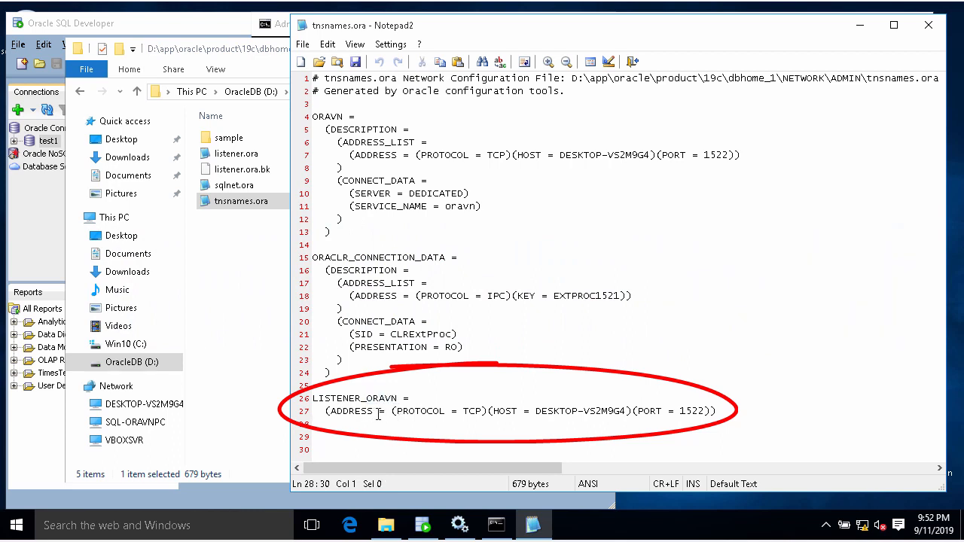
{"action": "left_click_drag", "start_coordinate": [396, 411], "coordinate": [467, 411]}
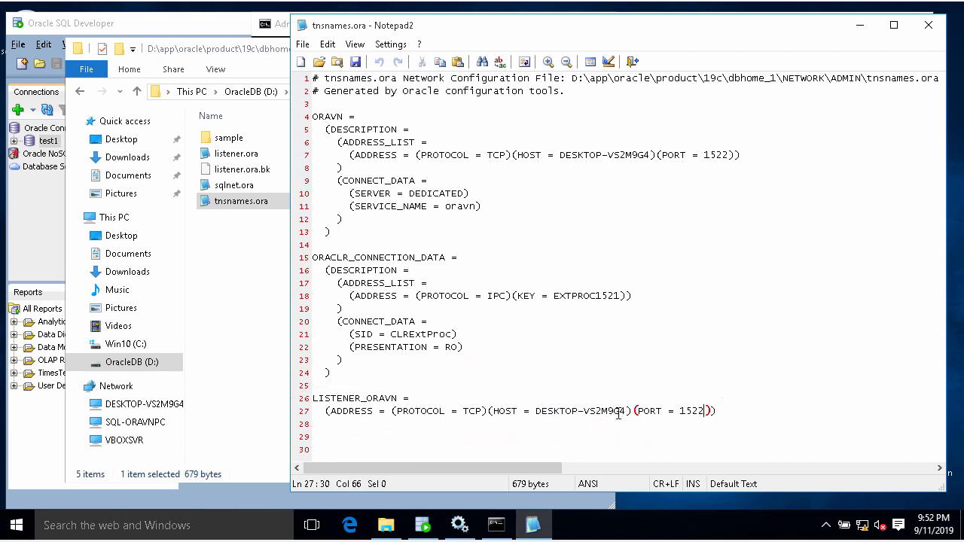
{"action": "mouse_move", "coordinate": [405, 399]}
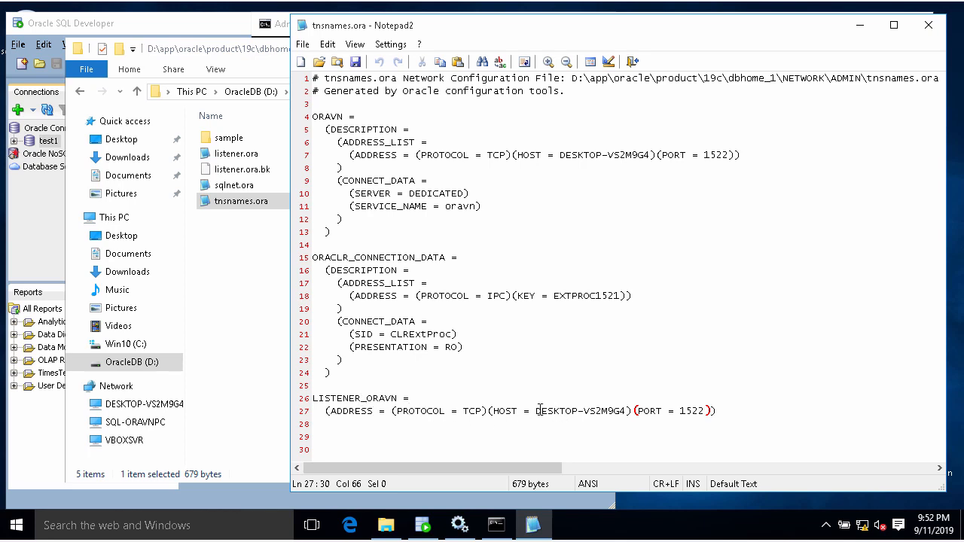
{"action": "double_click", "coordinate": [580, 411]}
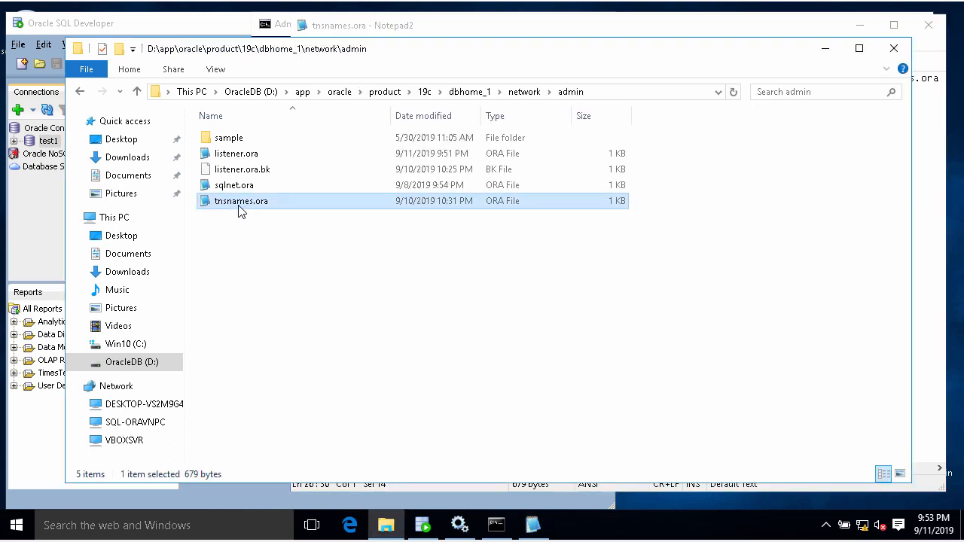
{"action": "mouse_move", "coordinate": [294, 269]}
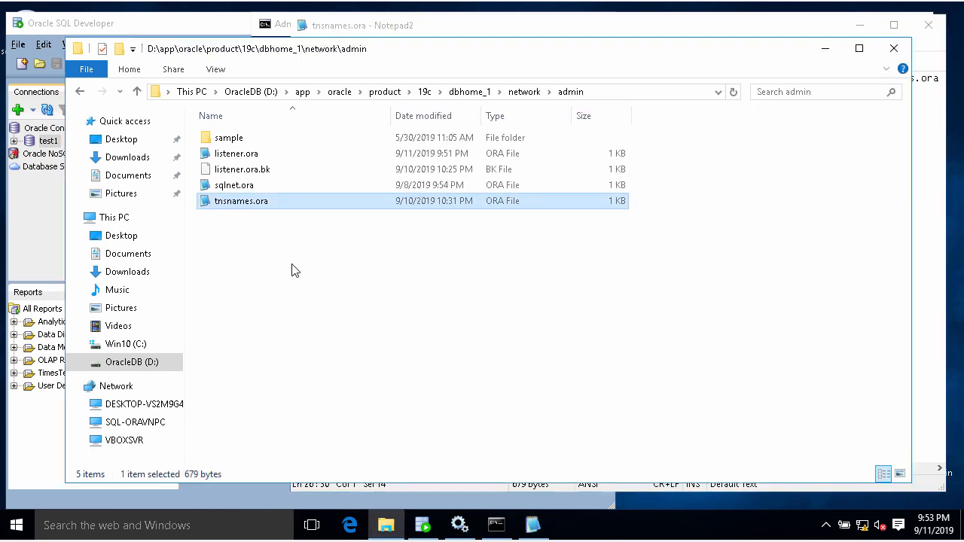
{"action": "mouse_move", "coordinate": [240, 159]}
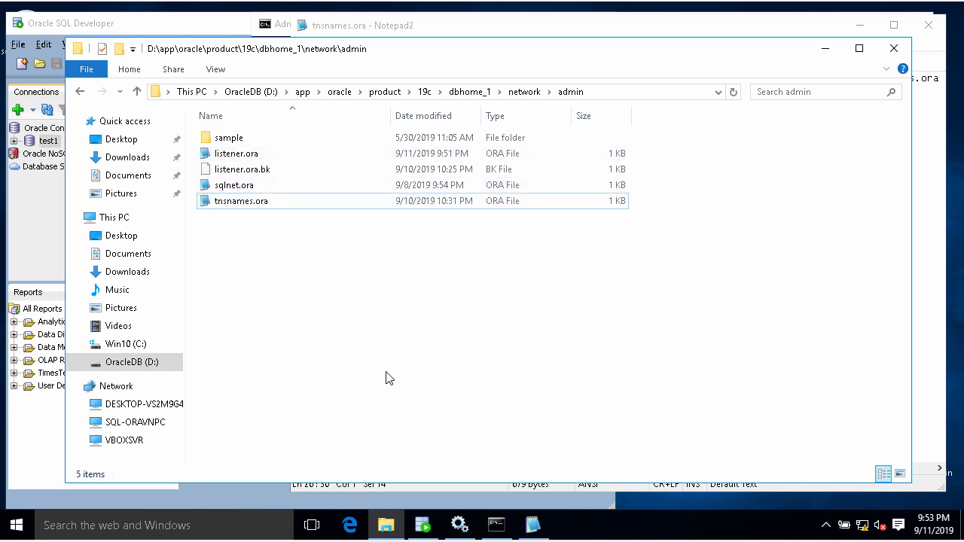
- Bring the administrator Command Prompt with the lsnrctl status output to the front
{"action": "left_click", "coordinate": [495, 525]}
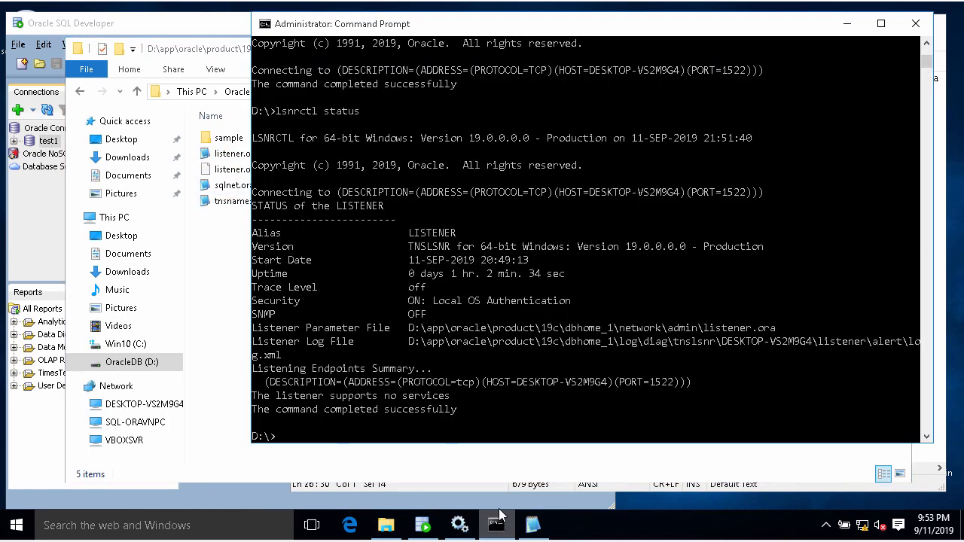
{"action": "mouse_move", "coordinate": [450, 423]}
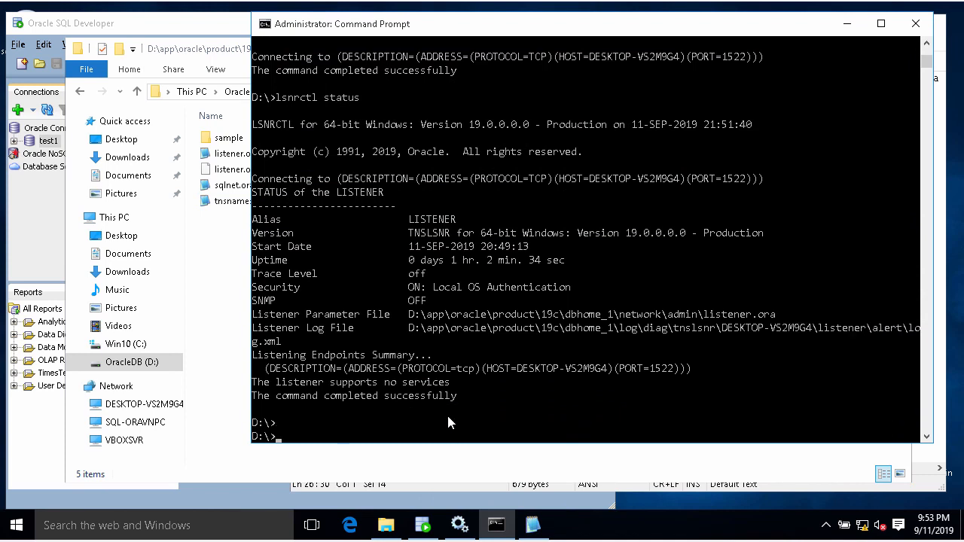
- Run sqlplus / as sysdba and show parameter listener, then begin alter system set local_listener
{"action": "type", "text": "sqlplus /"}
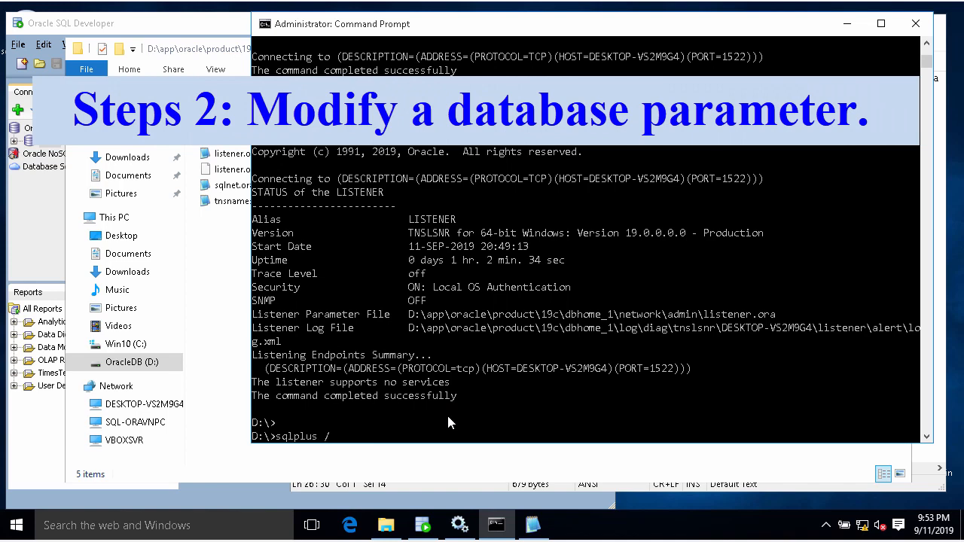
{"action": "type", "text": "as sysdba"}
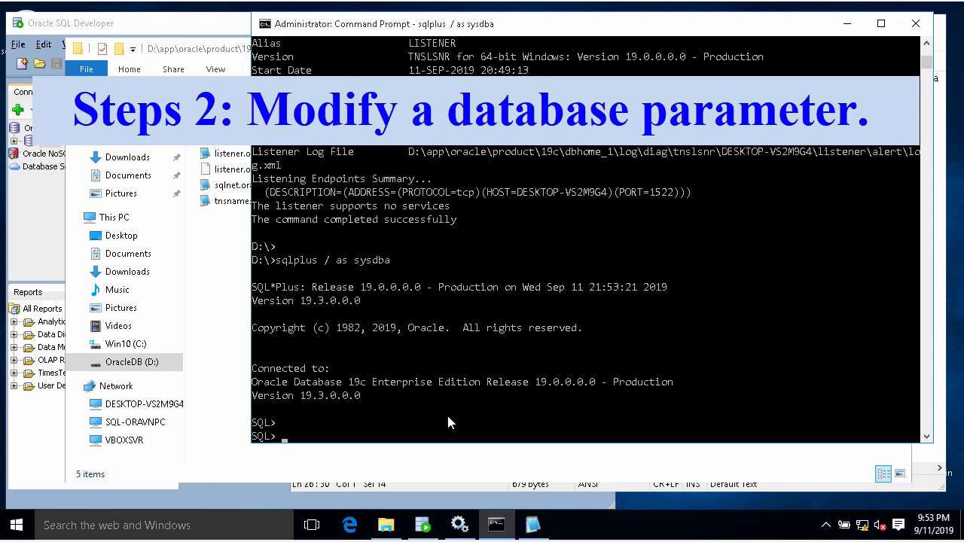
{"action": "type", "text": "show paramet"}
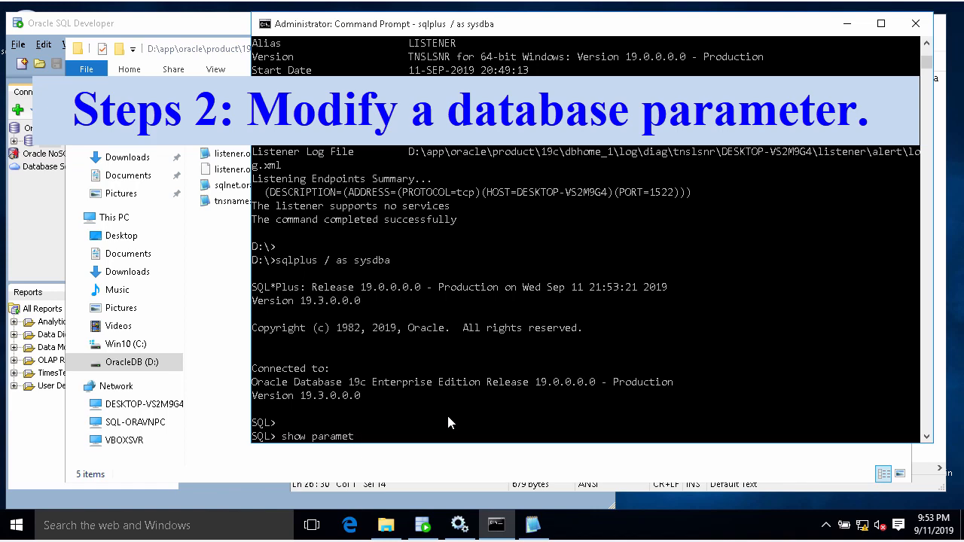
{"action": "type", "text": "er listener ;"}
{"action": "type", "text": "alter s"}
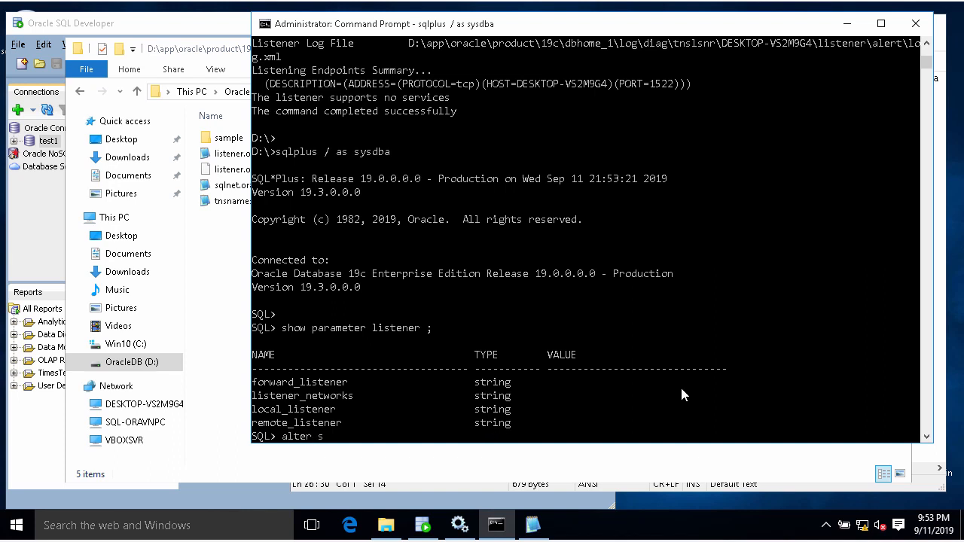
{"action": "type", "text": "ystem set"}
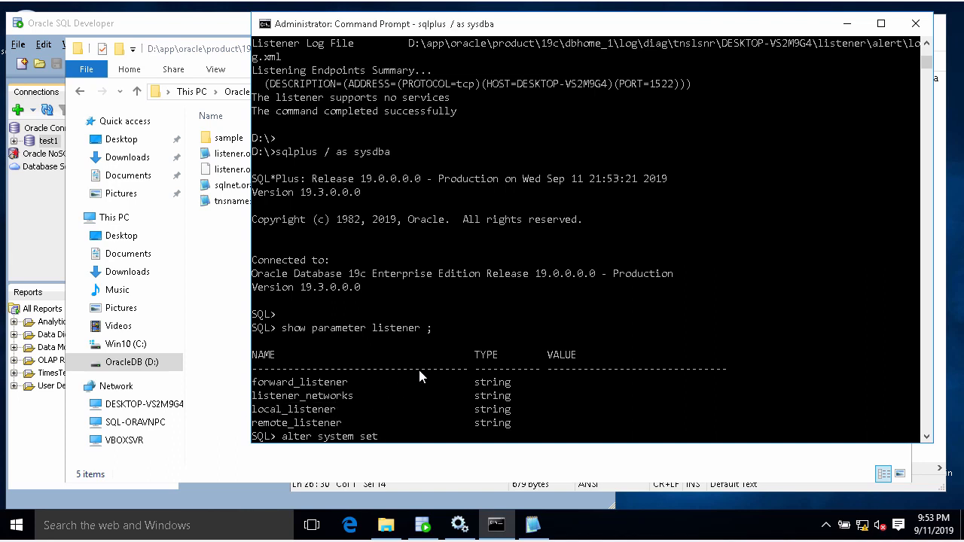
{"action": "type", "text": "local_listener"}
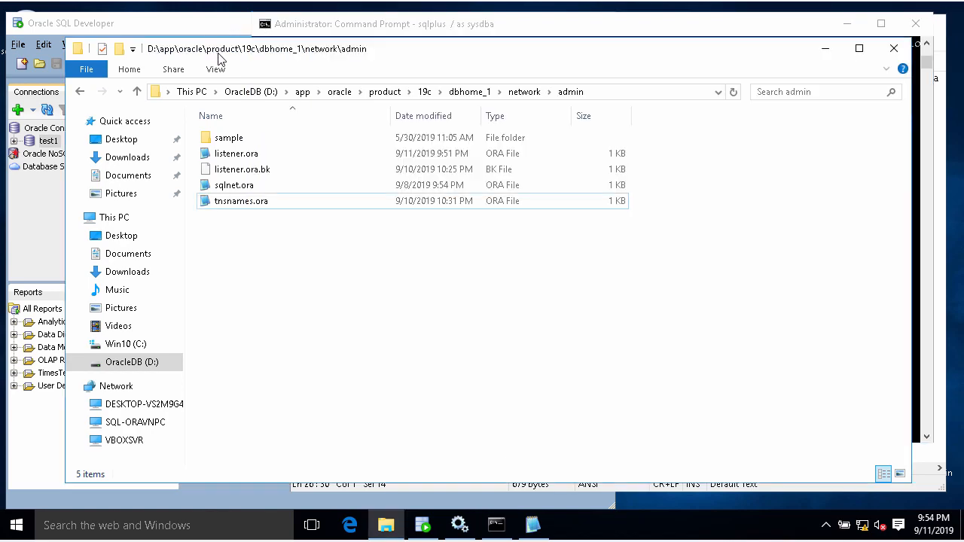
- Reopen tnsnames.ora in Notepad2 and select the LISTENER_ORAVN alias name
{"action": "double_click", "coordinate": [241, 200]}
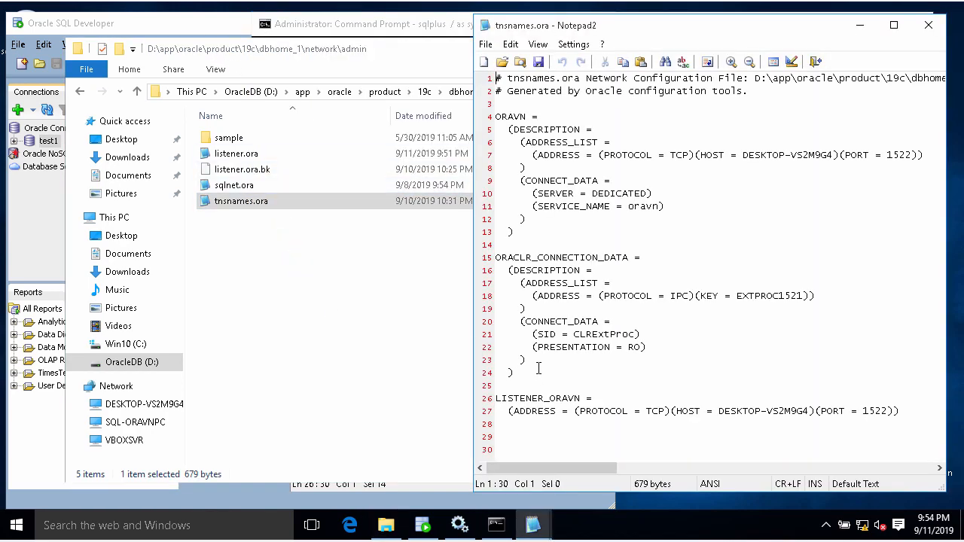
{"action": "double_click", "coordinate": [538, 399]}
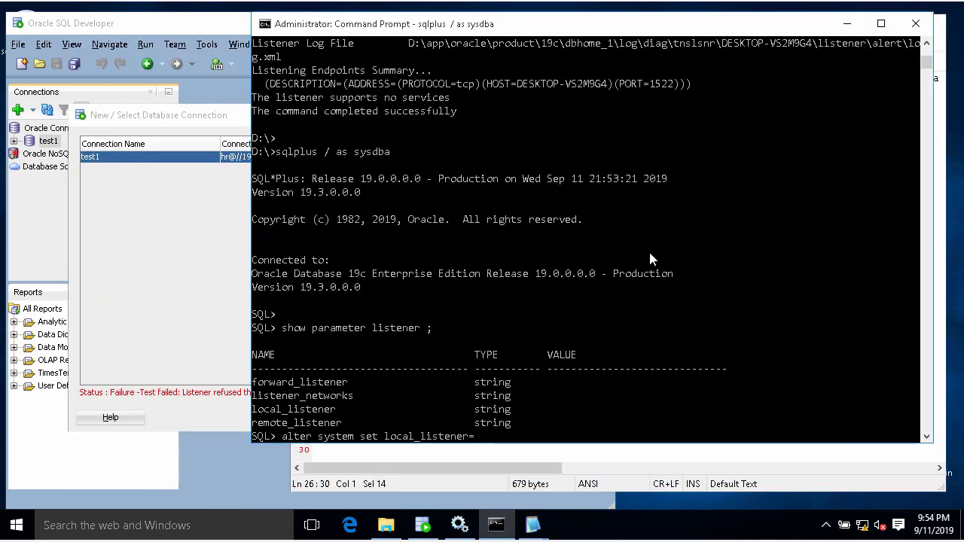
- Set local_listener='LISTENER_ORAVN', confirm with show parameter listener, and exit SQL*Plus
{"action": "type", "text": "'LISTENER_ORAVN' ;"}
{"action": "type", "text": "show parameter listener ;"}
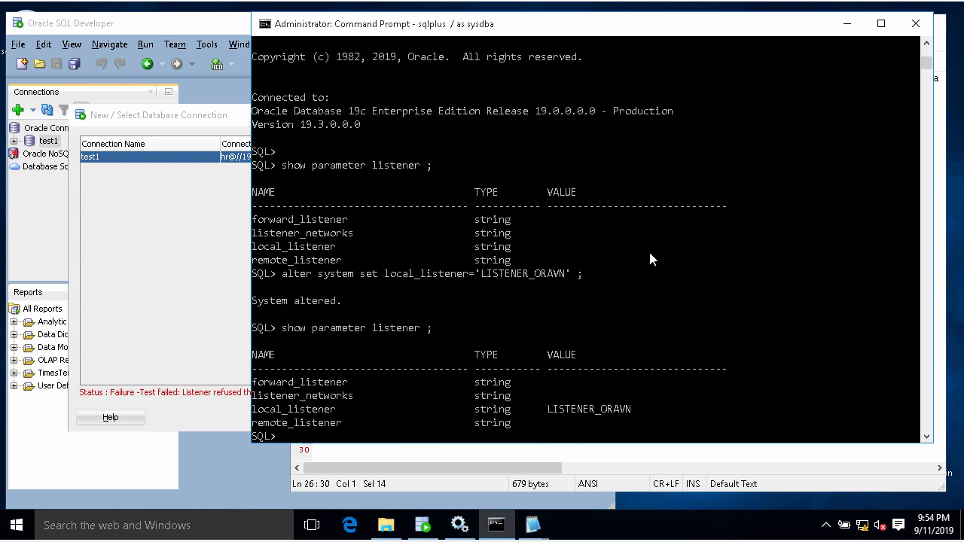
{"action": "mouse_move", "coordinate": [601, 434]}
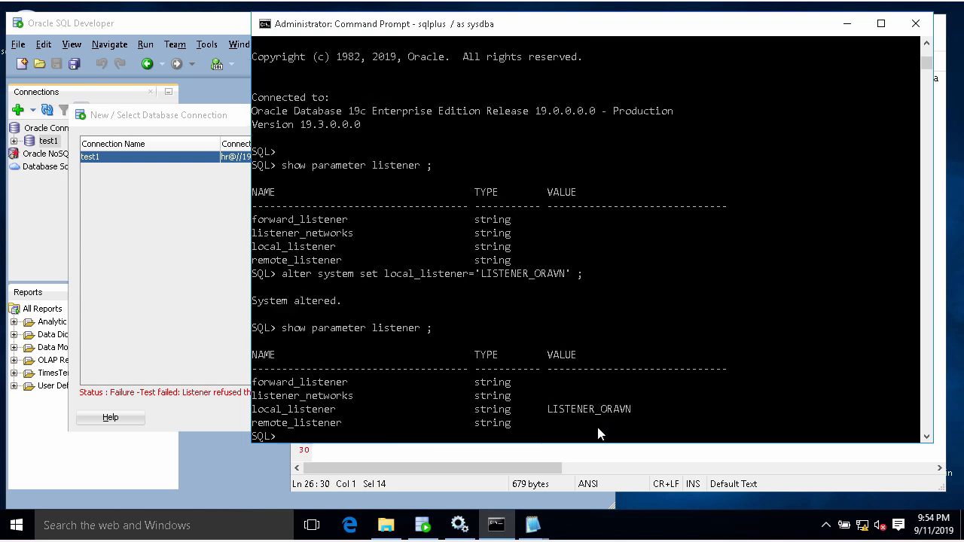
{"action": "mouse_move", "coordinate": [458, 431]}
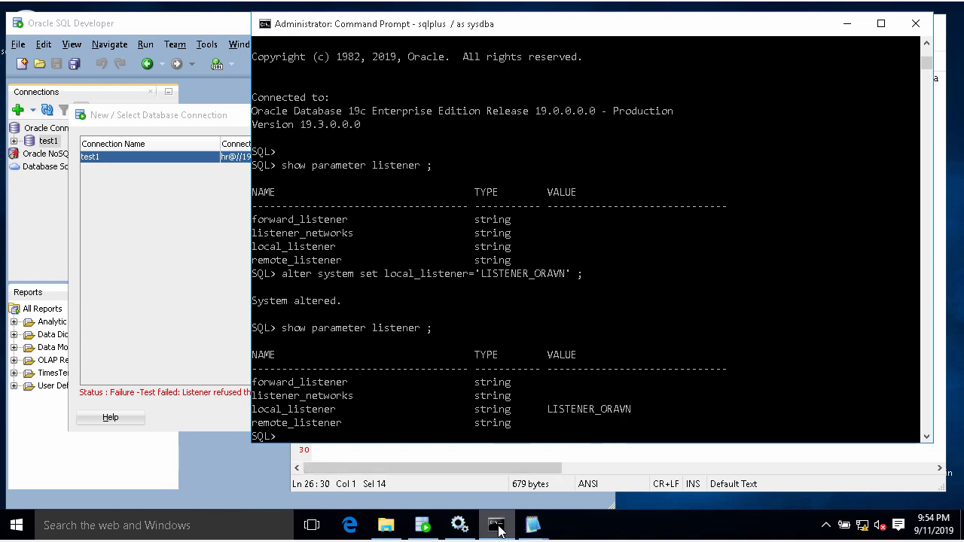
{"action": "mouse_move", "coordinate": [522, 360]}
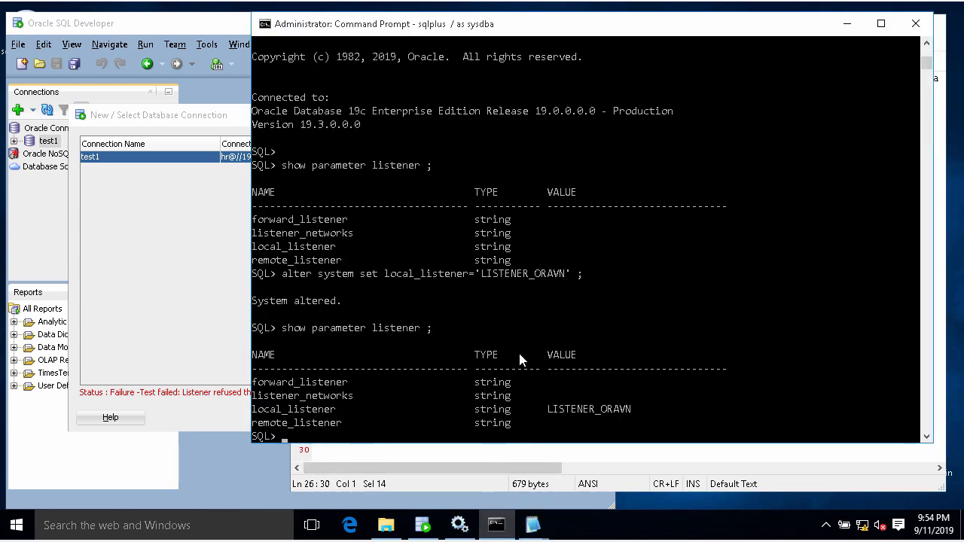
{"action": "mouse_move", "coordinate": [539, 309]}
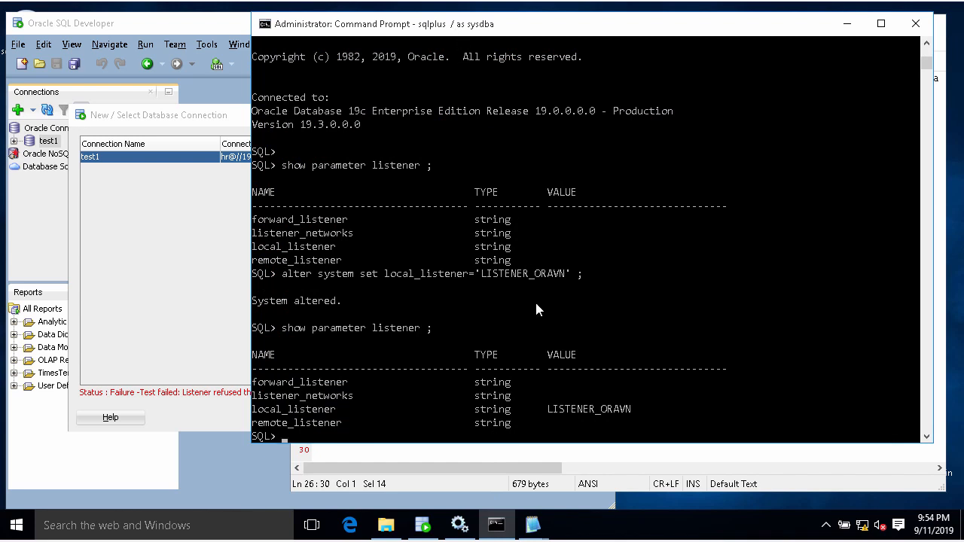
{"action": "type", "text": "exit"}
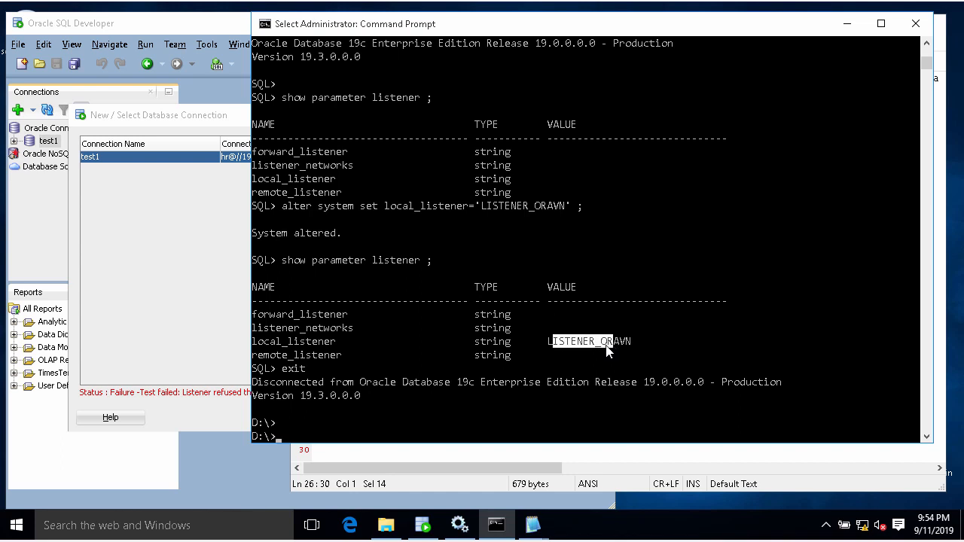
{"action": "left_click", "coordinate": [533, 523]}
{"action": "type", "text": "l"}
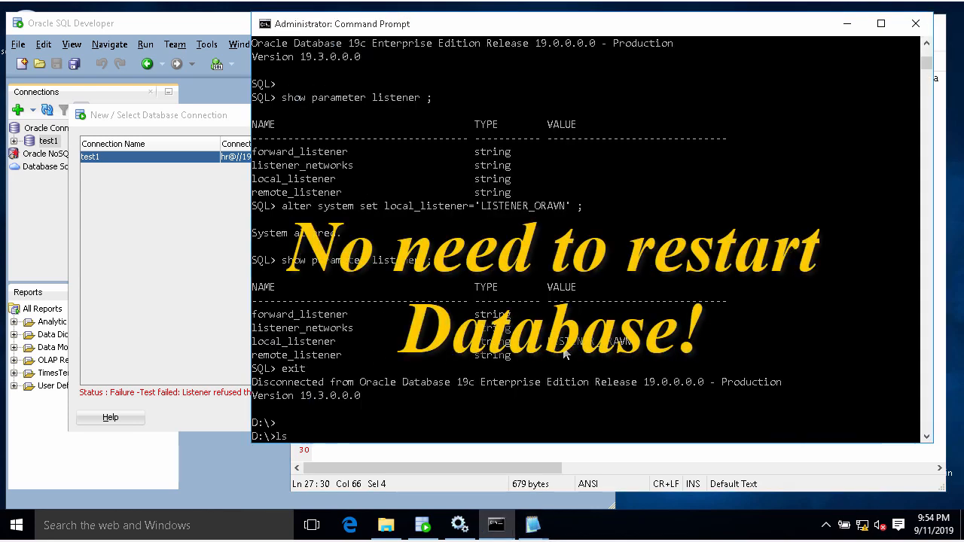
{"action": "type", "text": "snrctl status"}
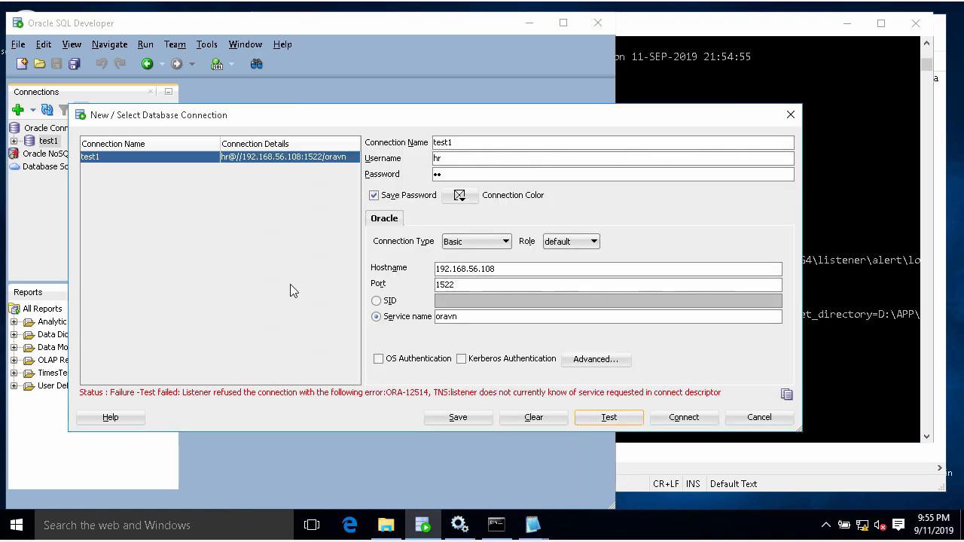
- Retest the test1 connection and confirm Status: Success instead of ORA-12514
{"action": "left_click", "coordinate": [609, 418]}
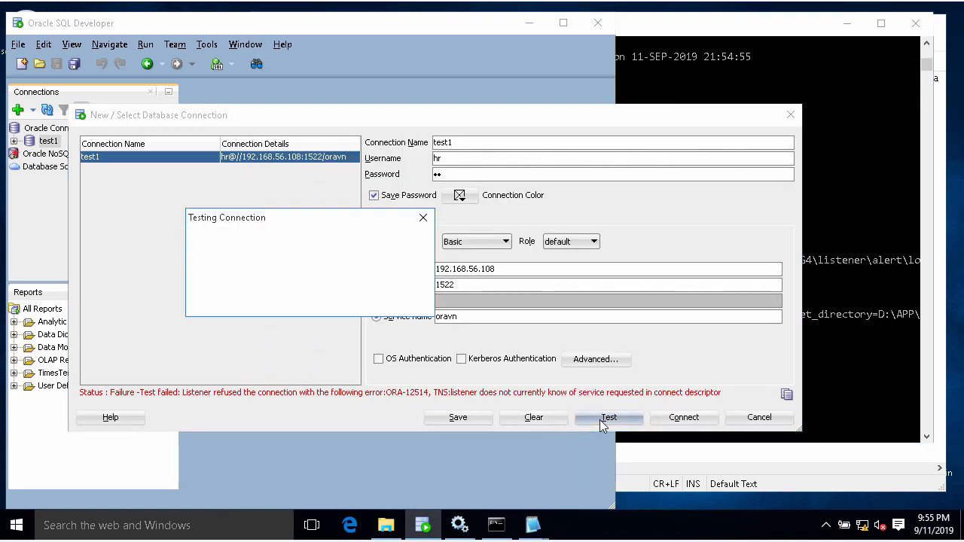
{"action": "left_click", "coordinate": [609, 417]}
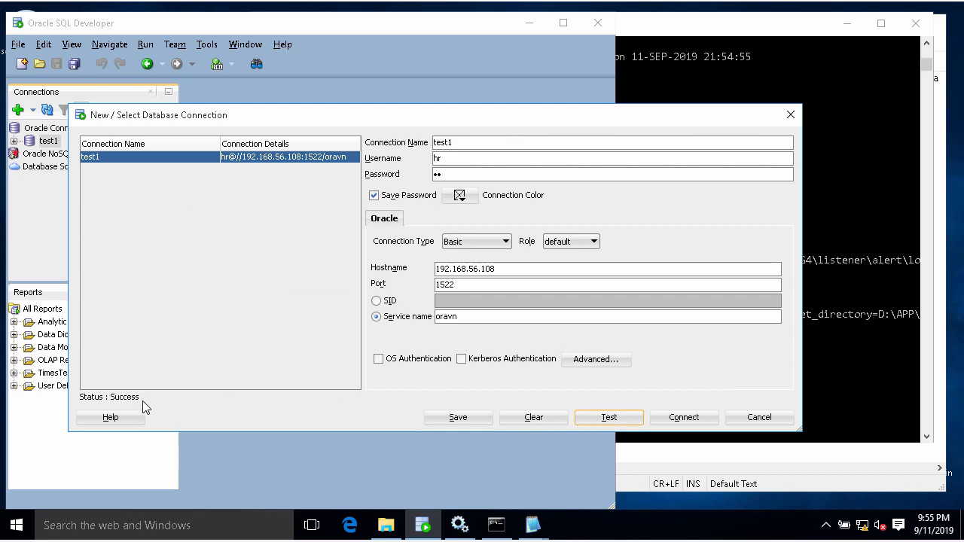